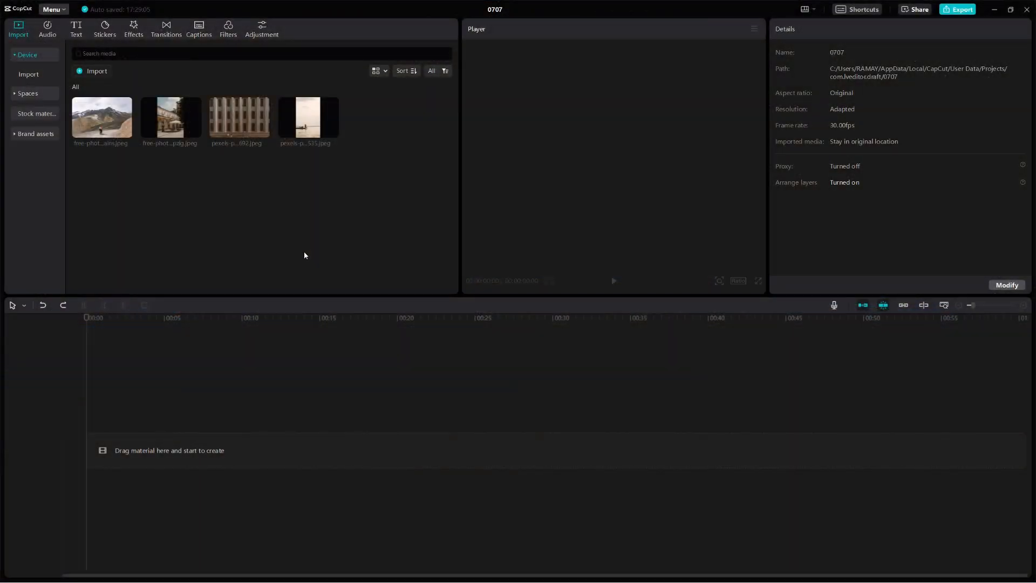
mouse_move(331, 261)
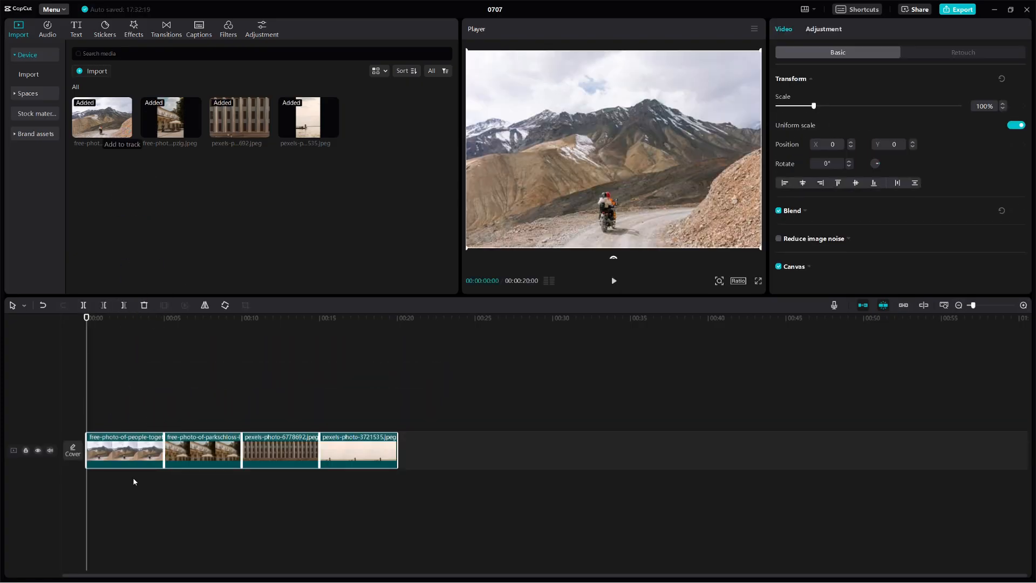
mouse_move(118, 375)
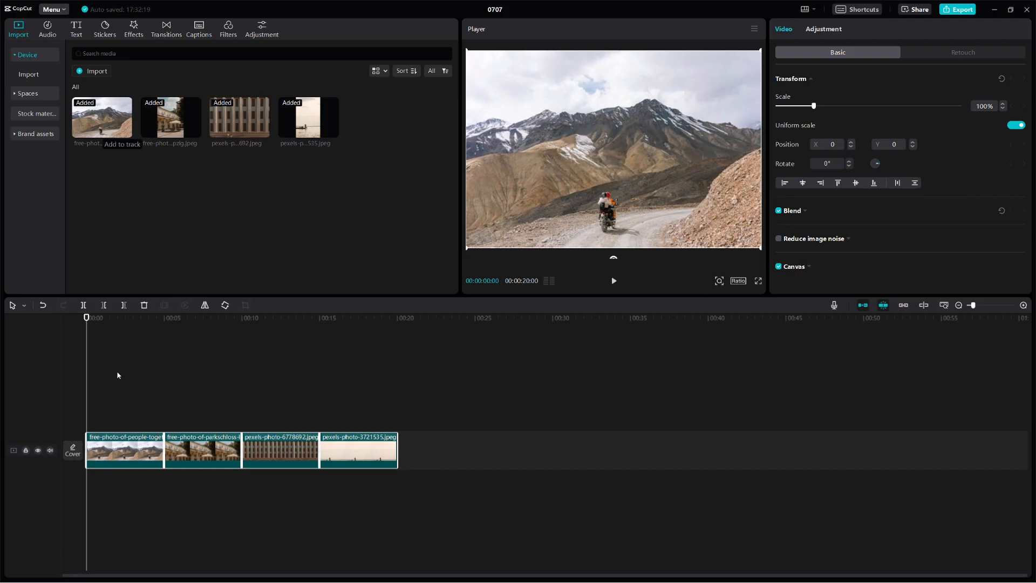
click(154, 318)
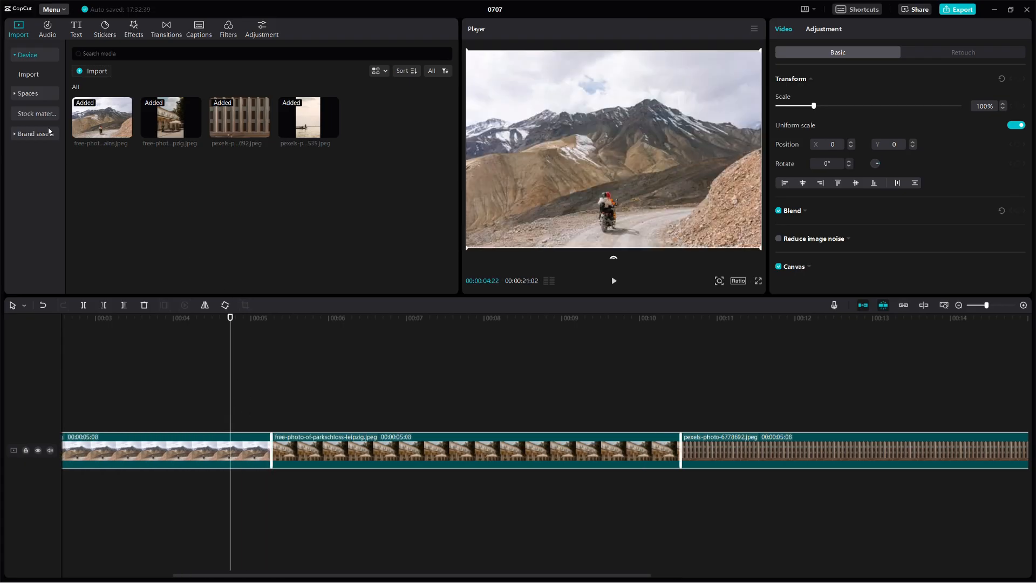
- In Settings' Edit preferences, enter 2 as the default image duration and show its unit options
click(54, 8)
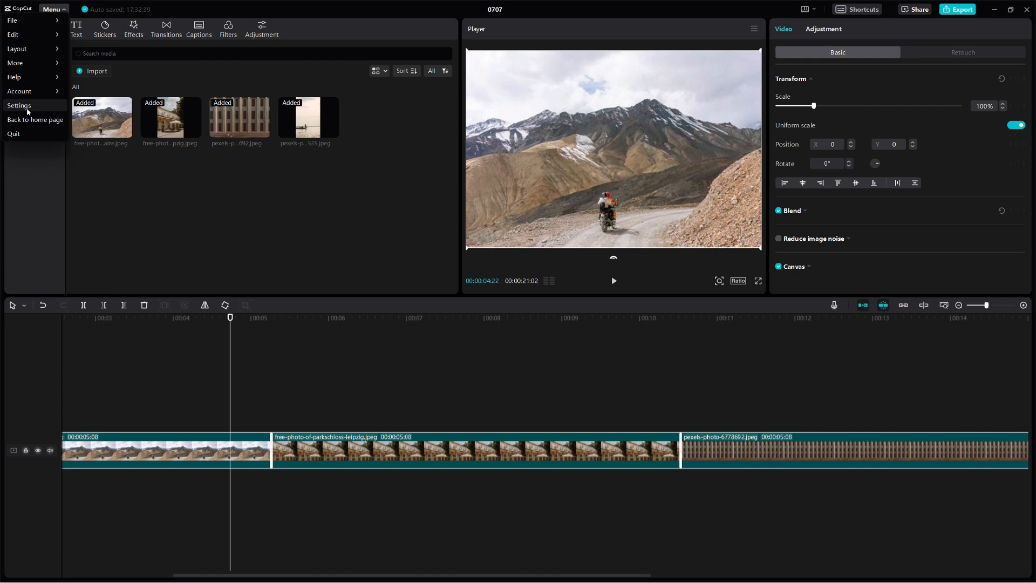
click(20, 104)
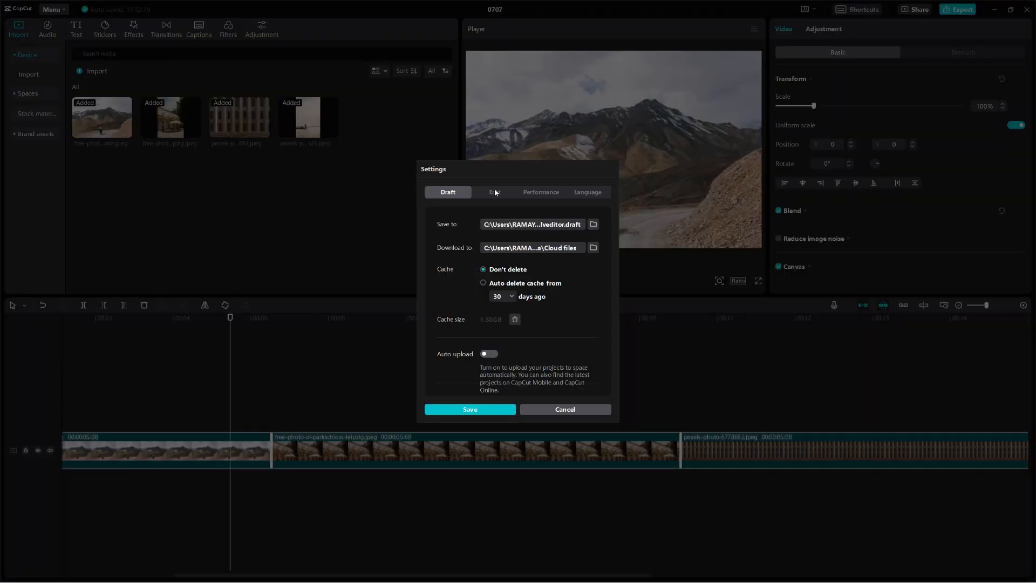
click(494, 192)
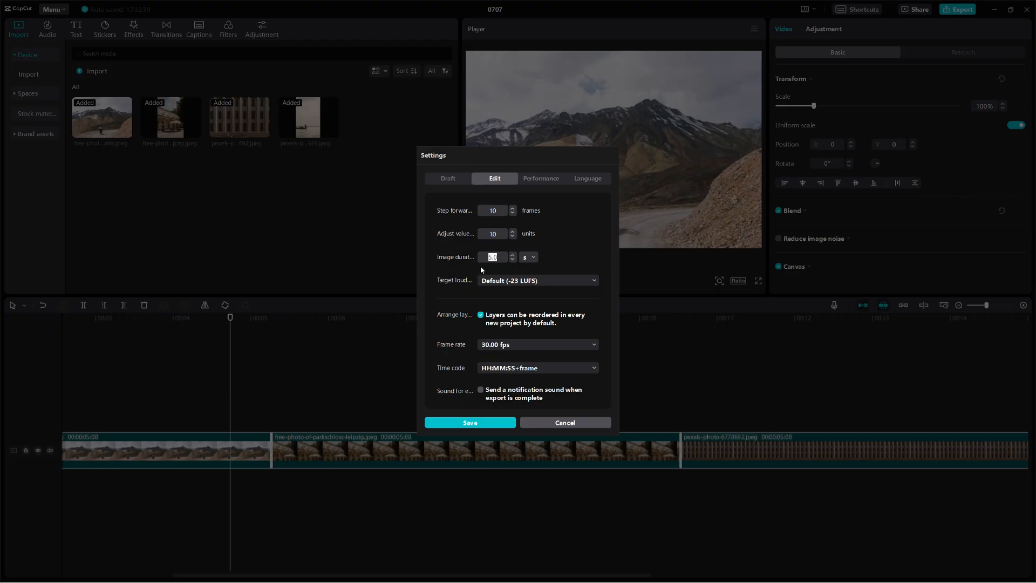
text(2)
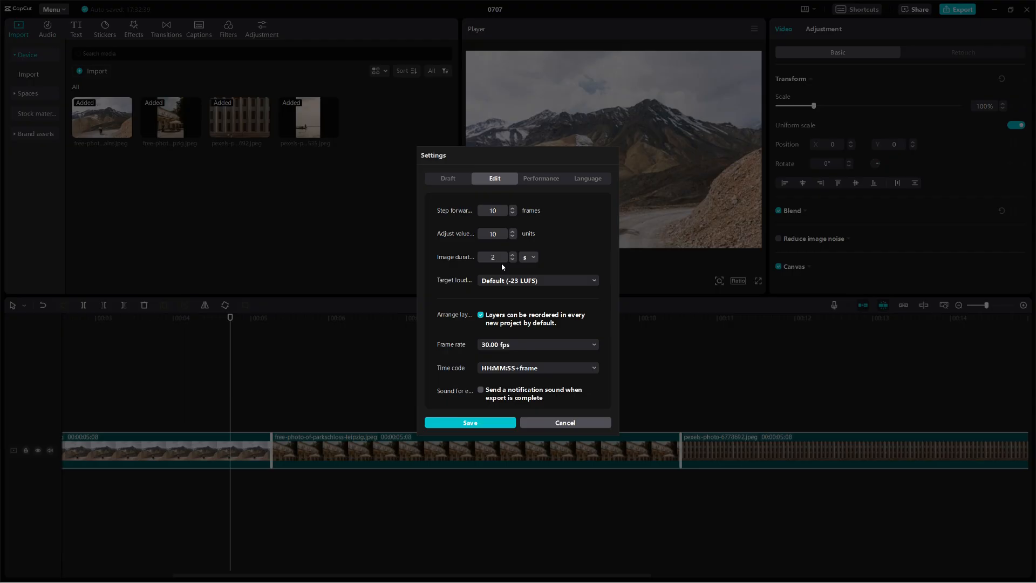
click(527, 257)
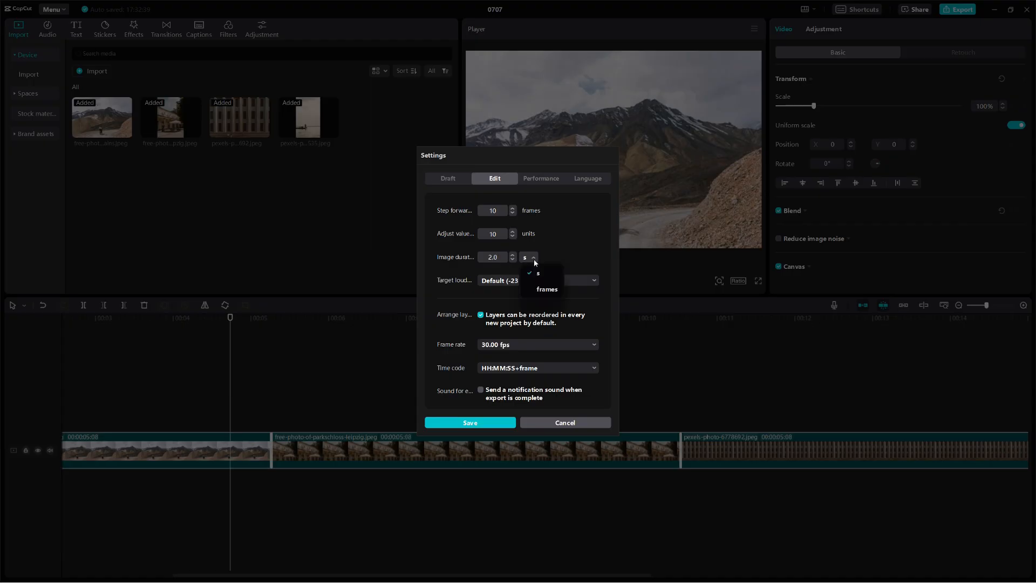
mouse_move(543, 302)
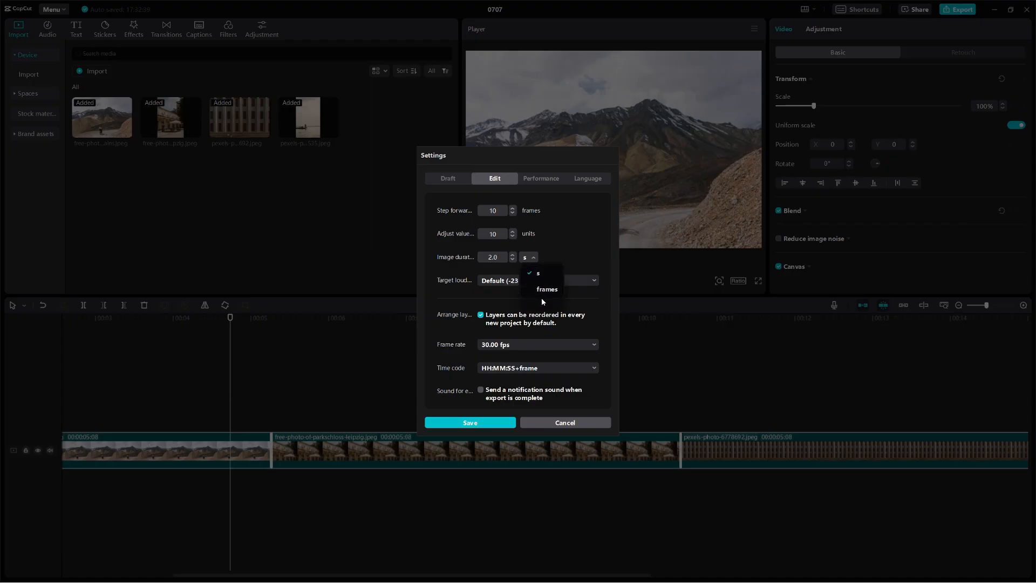
- Set the default image duration unit to frames (15 frames) and save it
click(546, 290)
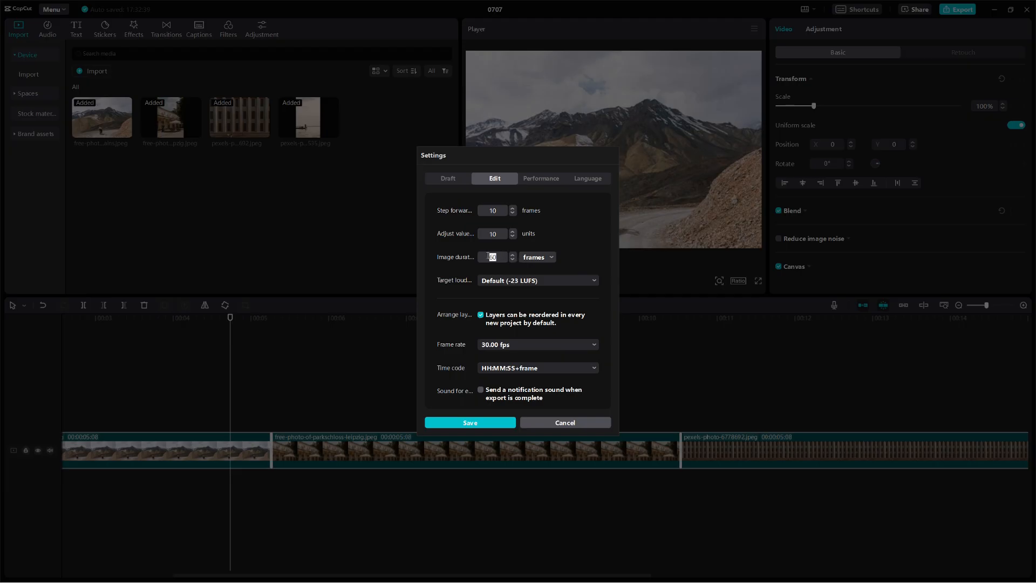
mouse_move(547, 266)
text(15)
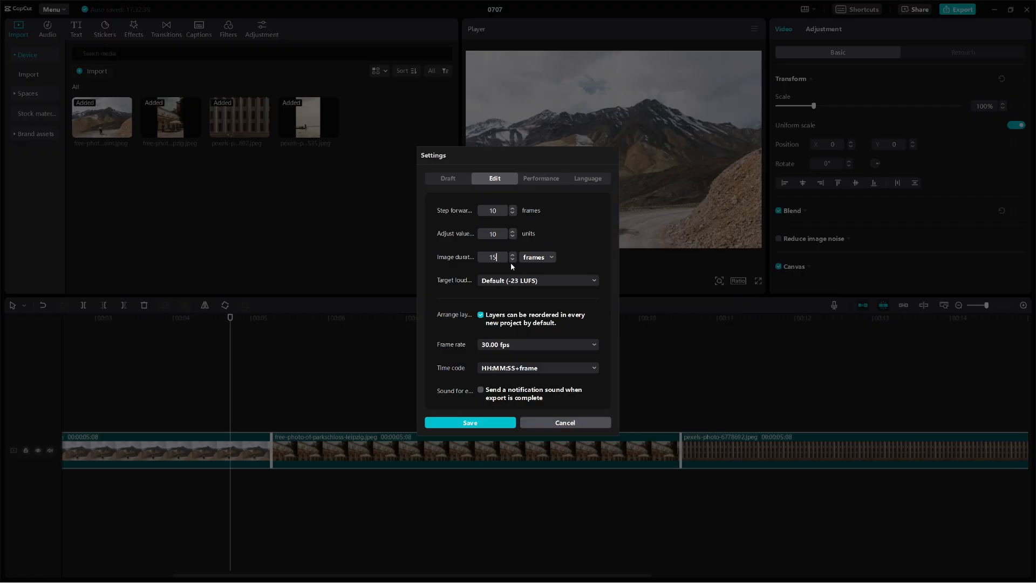
click(469, 422)
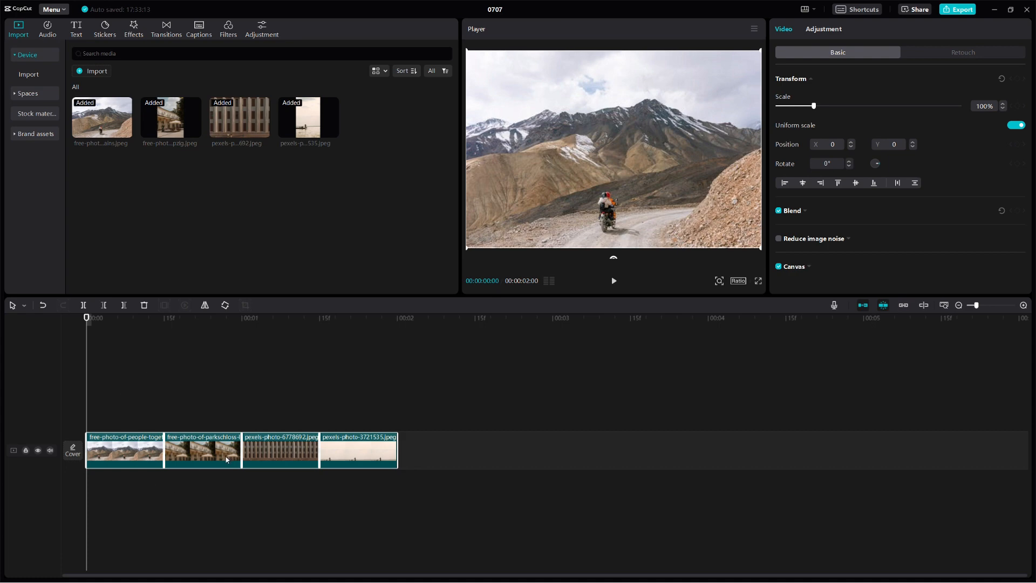
mouse_move(195, 454)
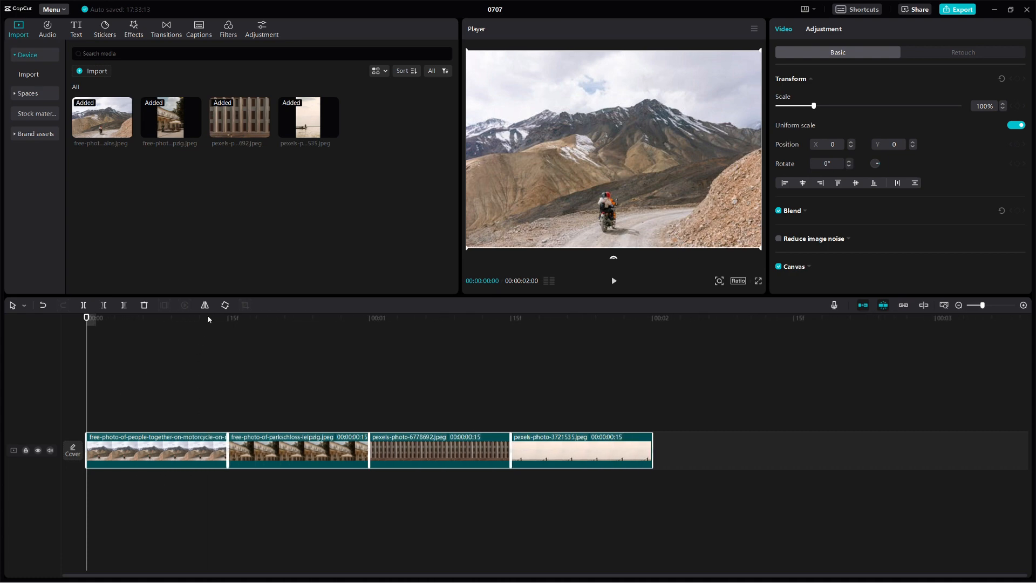
- Preview the four re-added half-second photos, then return the playhead to the first photo
click(652, 317)
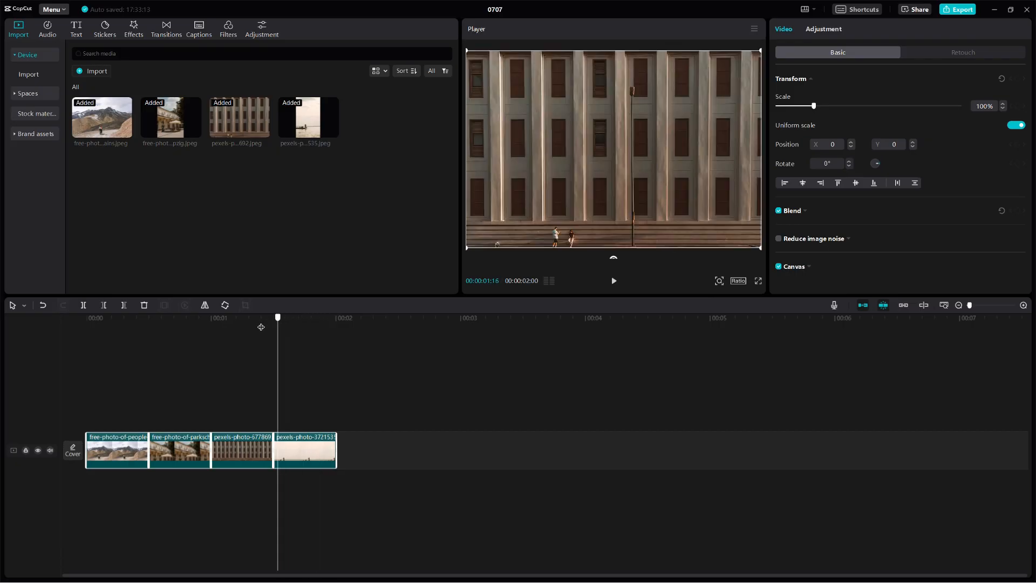
click(86, 318)
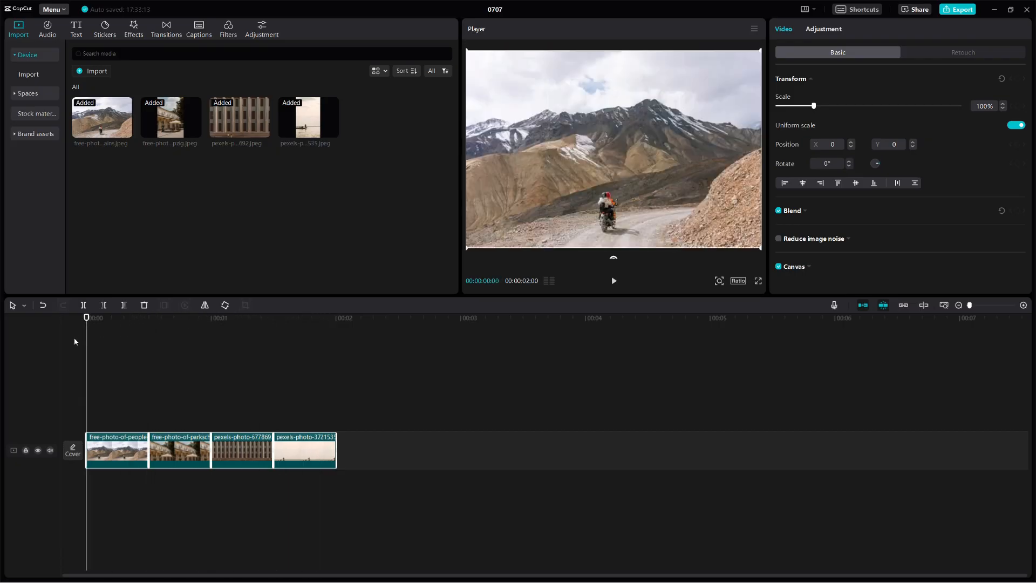
mouse_move(279, 360)
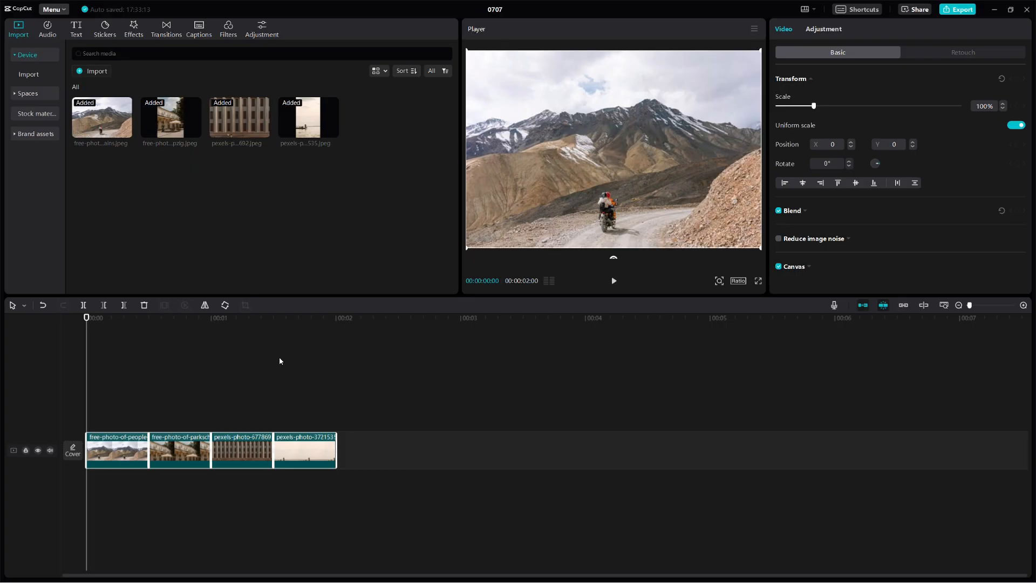
mouse_move(349, 275)
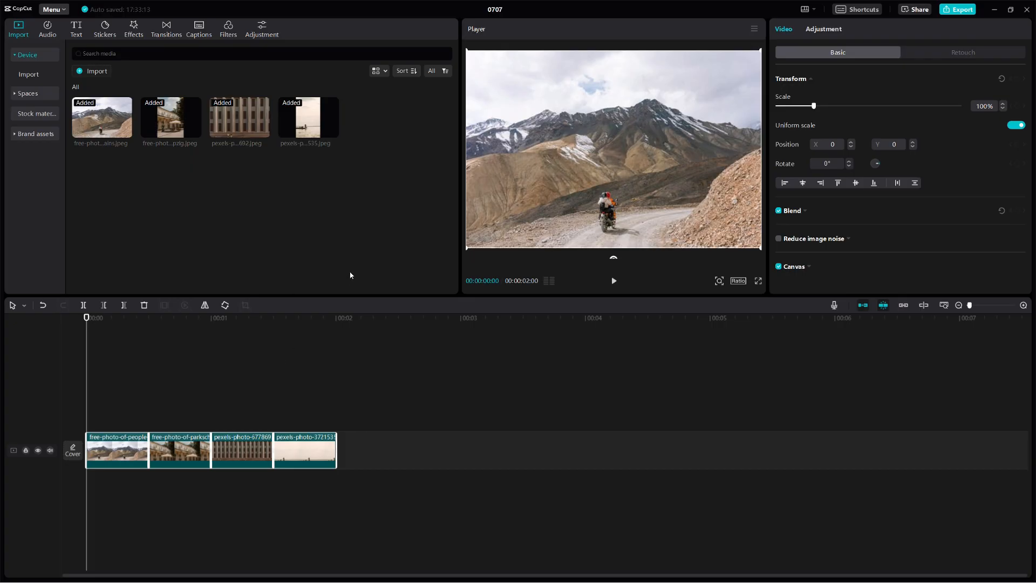
mouse_move(402, 236)
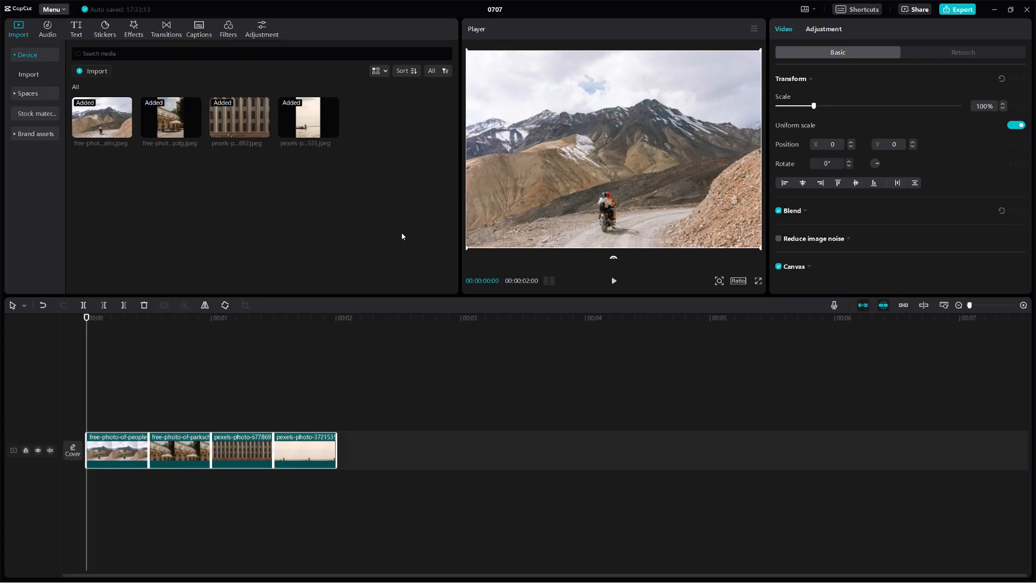